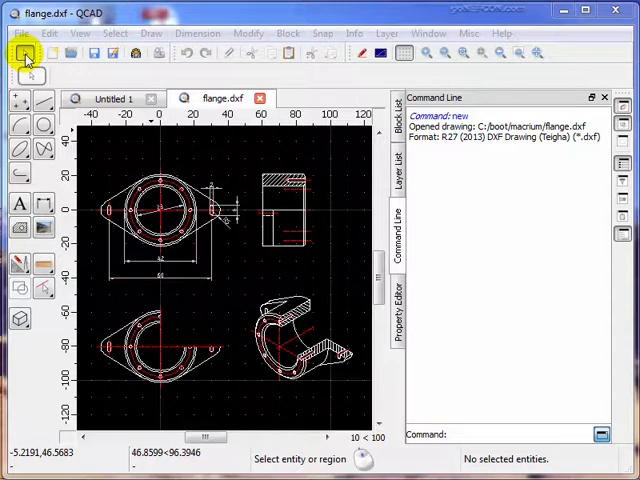
pyautogui.moveTo(158, 56)
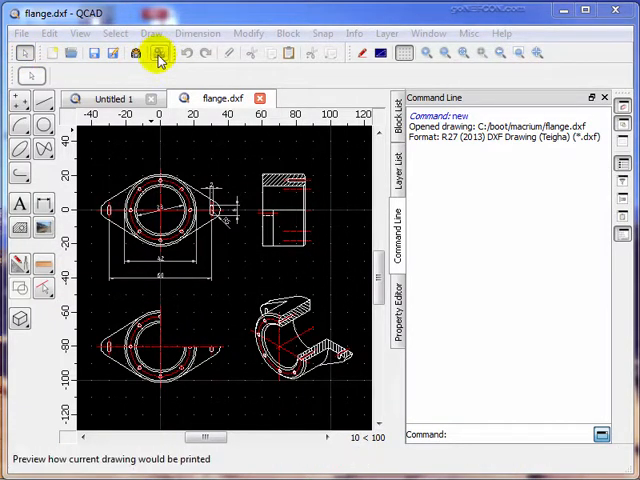
# Step: Switch the flange drawing into print preview mode
pyautogui.click(156, 52)
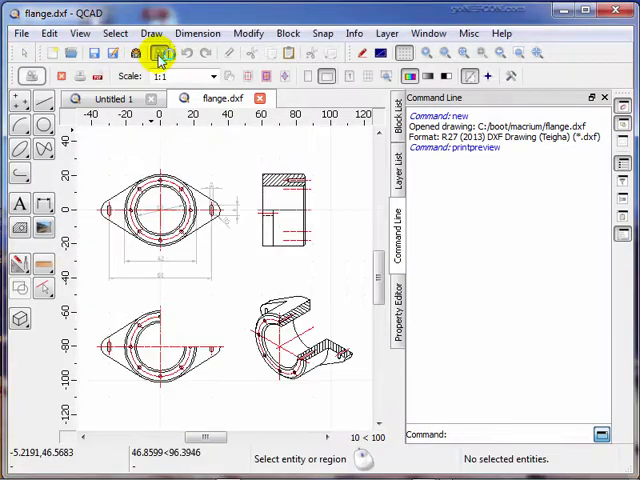
pyautogui.moveTo(218, 162)
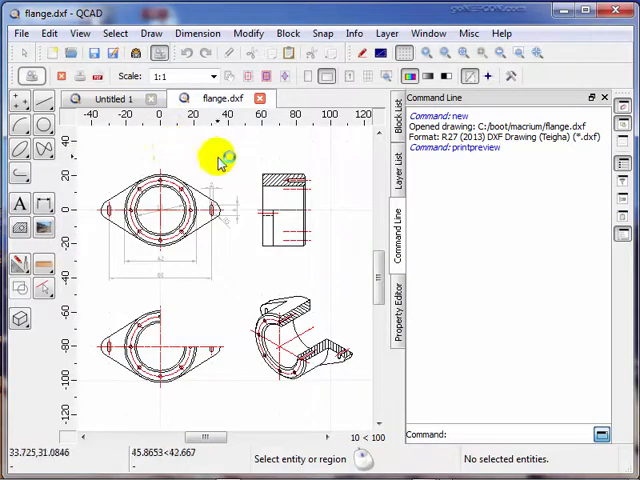
pyautogui.moveTo(232, 164)
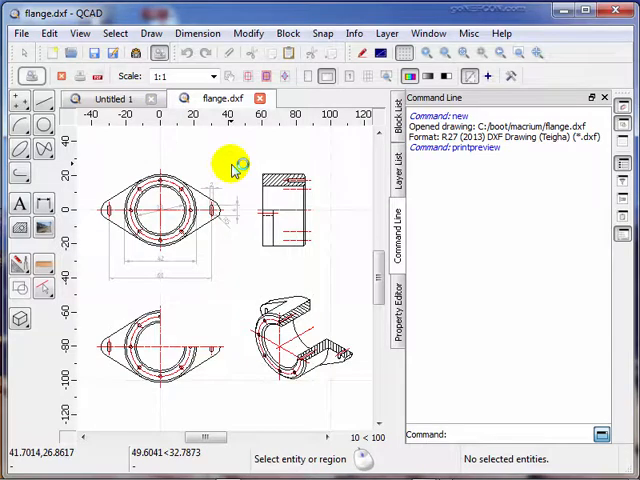
pyautogui.moveTo(236, 168)
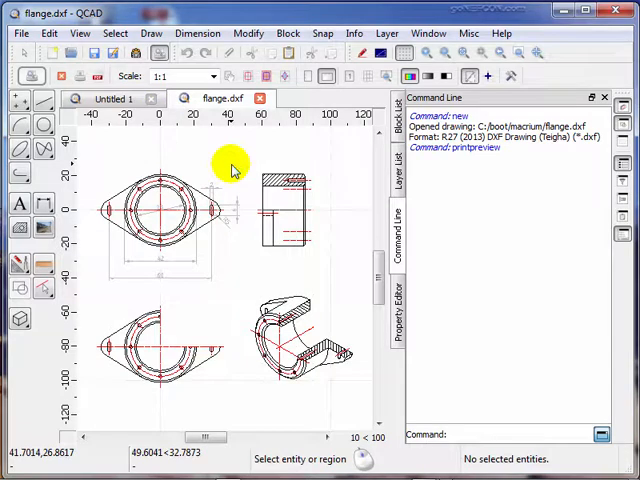
pyautogui.moveTo(144, 164)
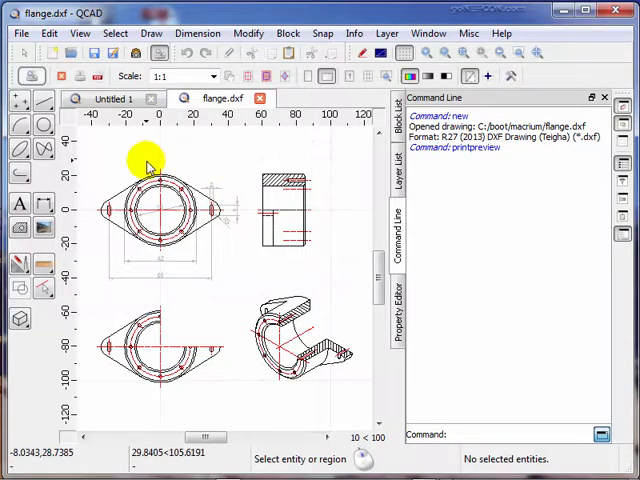
# Step: Adjust the Multi Pages printing settings in Drawing Preferences and confirm
pyautogui.click(48, 32)
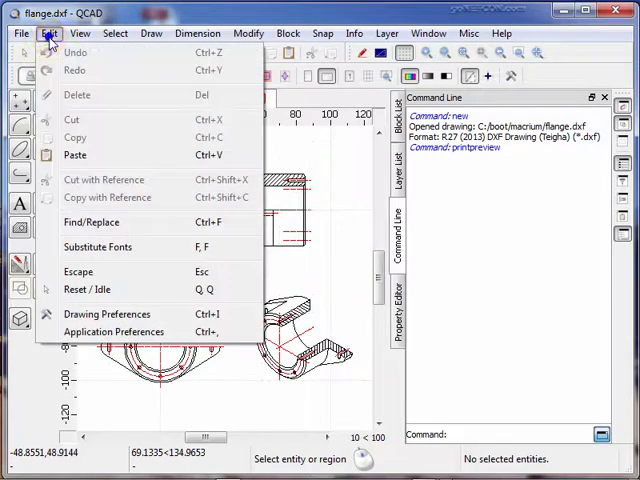
pyautogui.moveTo(108, 314)
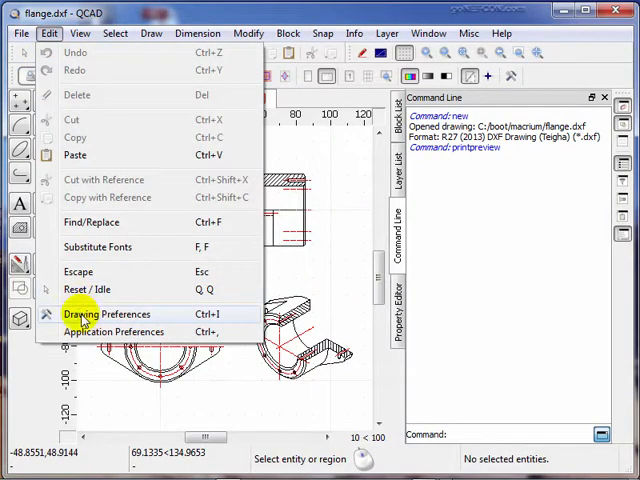
pyautogui.click(108, 314)
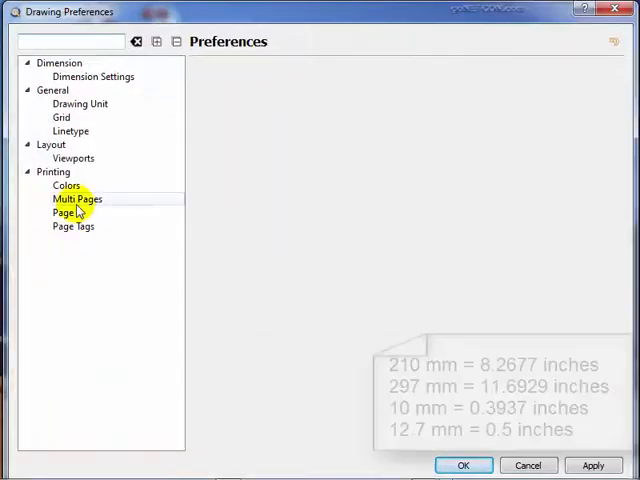
pyautogui.click(62, 212)
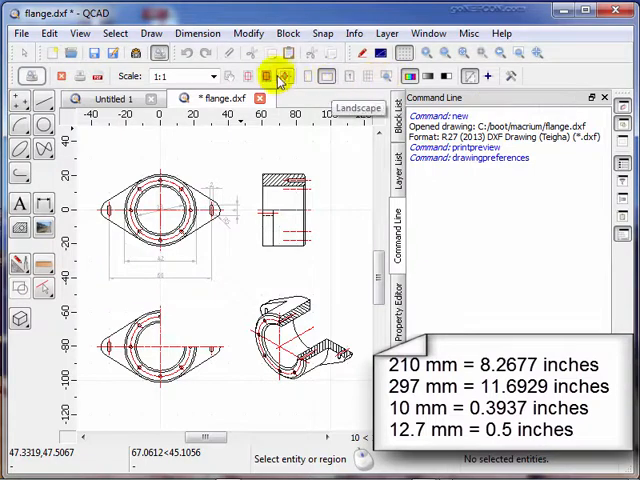
pyautogui.moveTo(250, 76)
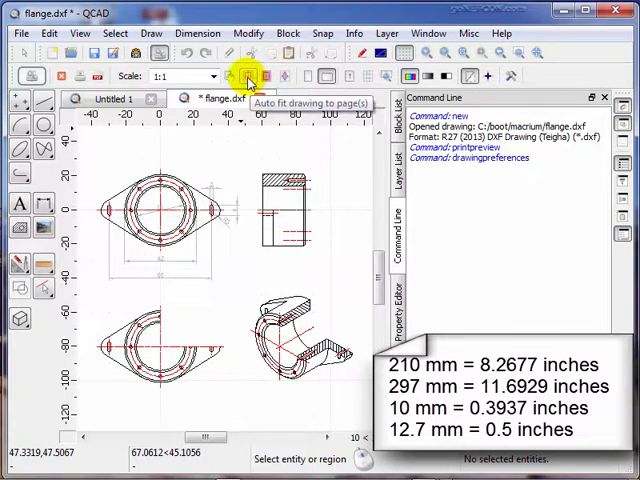
# Step: Auto-fit the whole flange drawing onto the landscape page at about 1:1.48 scale
pyautogui.click(244, 76)
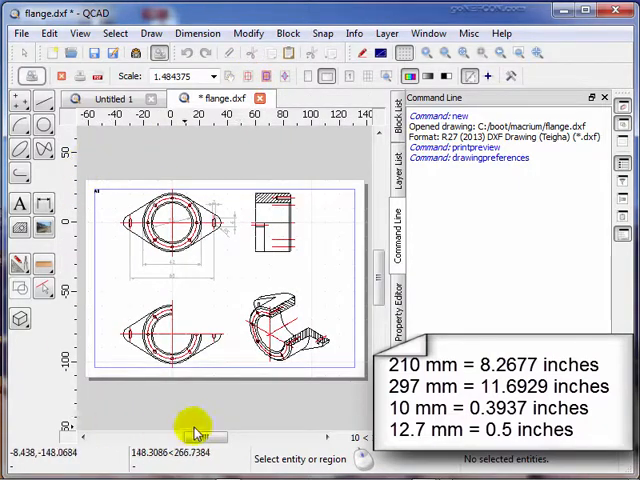
pyautogui.moveTo(64, 204)
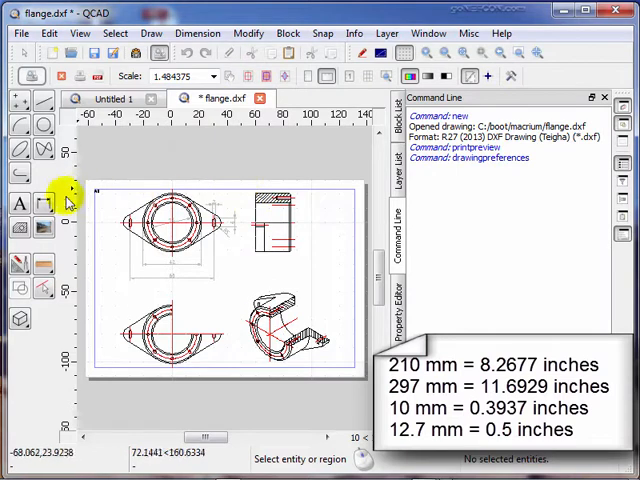
pyautogui.moveTo(348, 196)
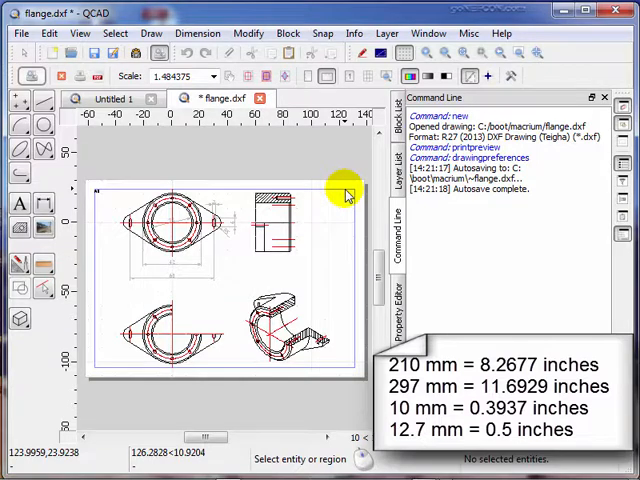
pyautogui.click(48, 32)
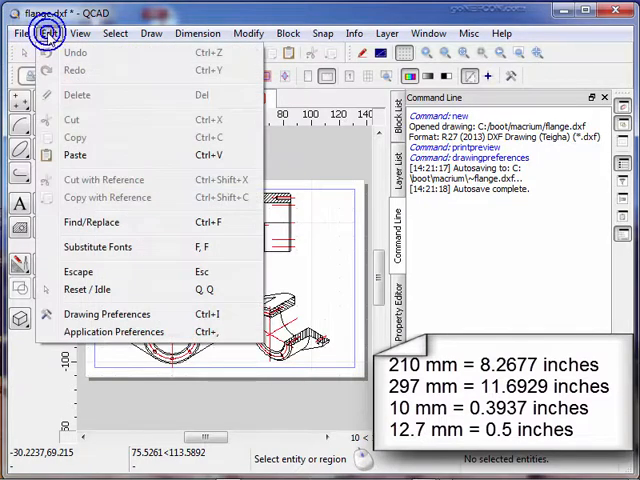
pyautogui.click(106, 314)
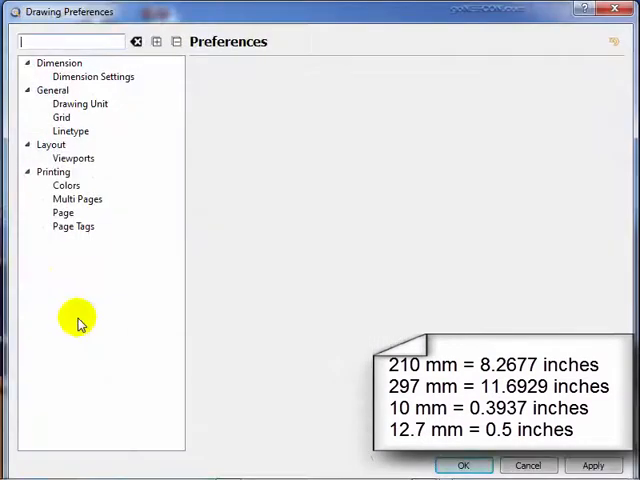
pyautogui.click(76, 200)
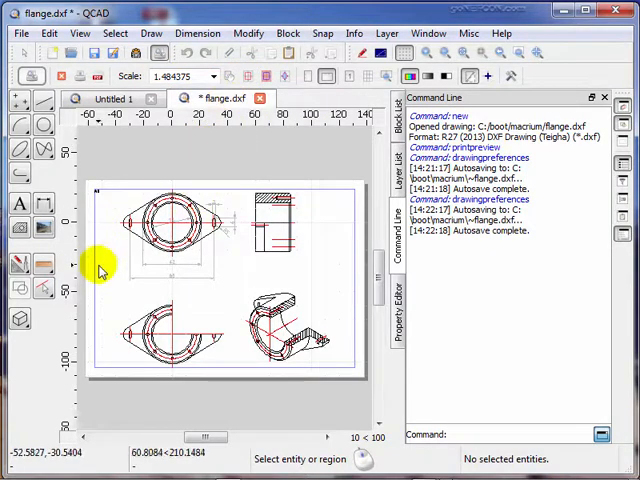
pyautogui.moveTo(356, 216)
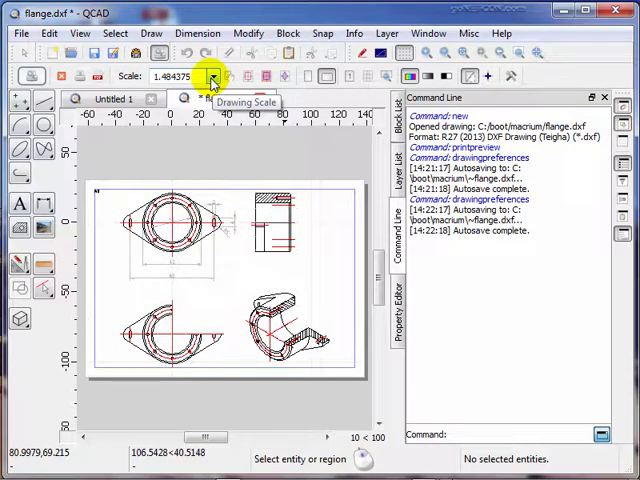
# Step: Set the print preview scale to 2:1 so the drawing overflows the page
pyautogui.click(212, 76)
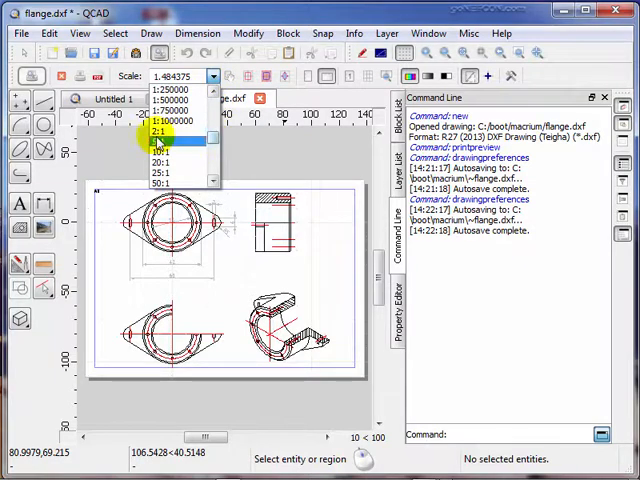
pyautogui.click(160, 130)
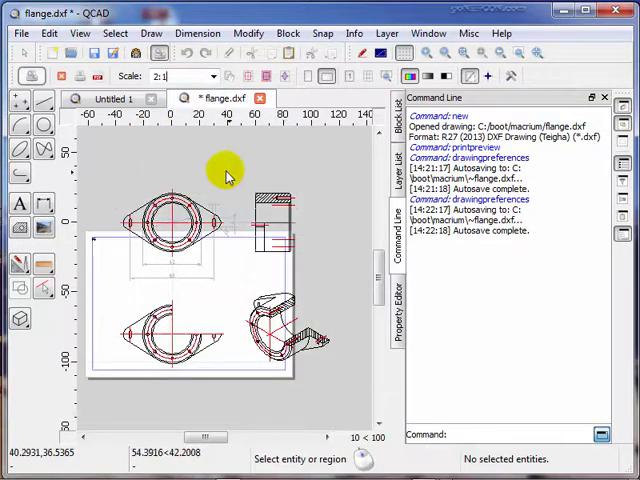
pyautogui.moveTo(258, 180)
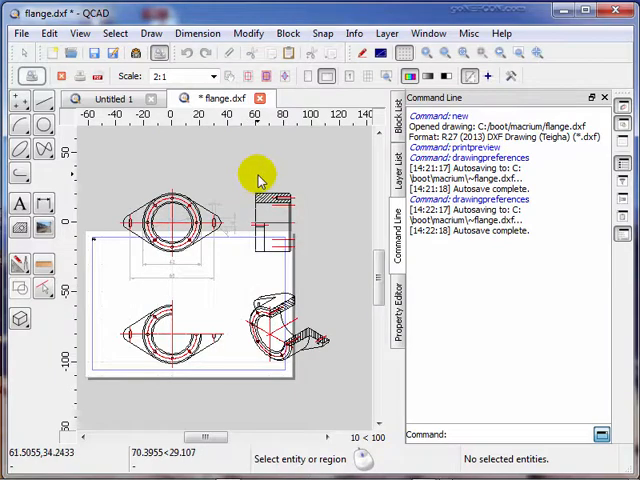
pyautogui.moveTo(112, 250)
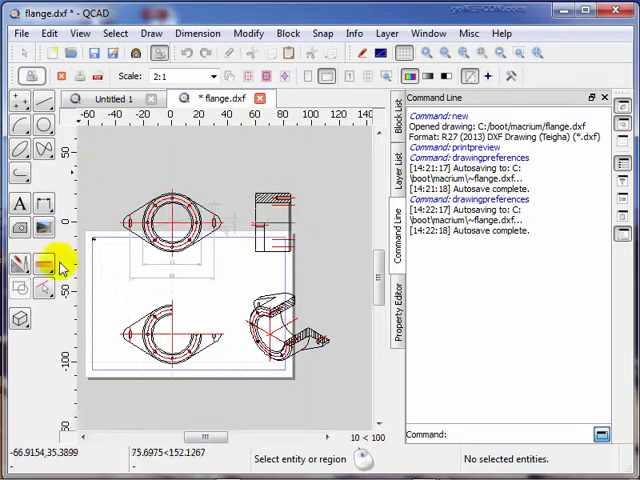
pyautogui.moveTo(288, 388)
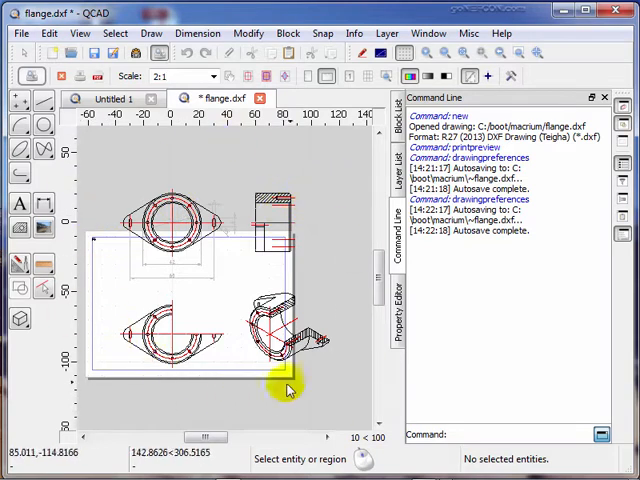
pyautogui.moveTo(304, 390)
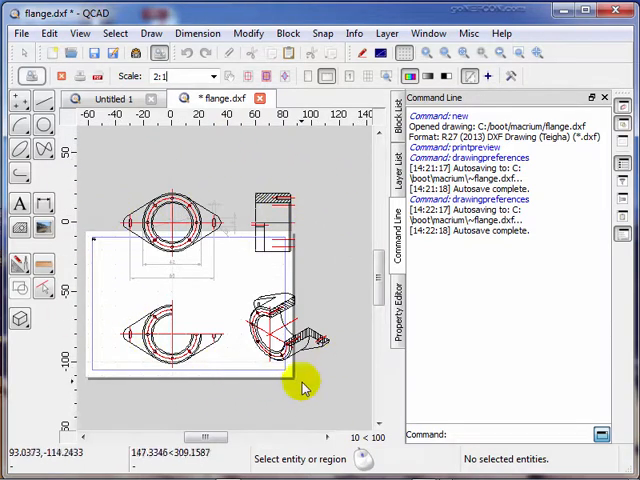
pyautogui.moveTo(322, 168)
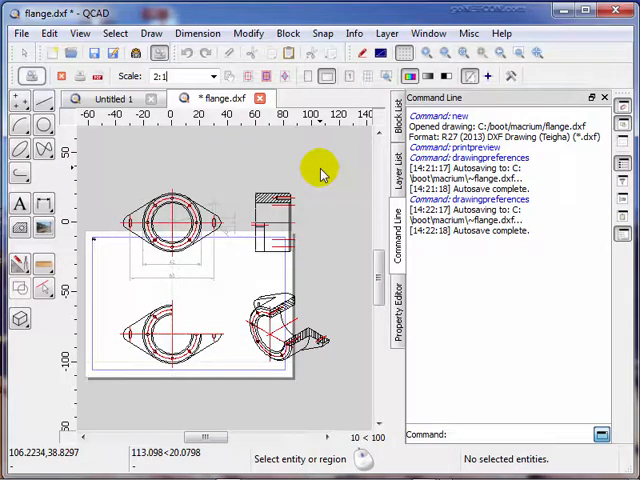
pyautogui.moveTo(282, 108)
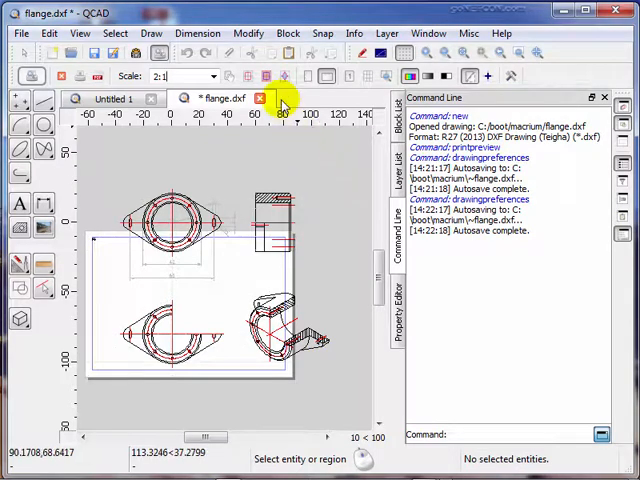
pyautogui.moveTo(264, 76)
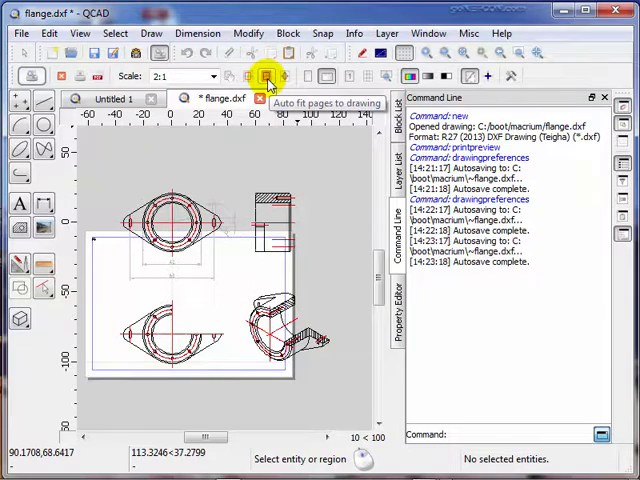
# Step: Fit the pages to the 2:1 drawing and centre it across the four pages
pyautogui.click(264, 76)
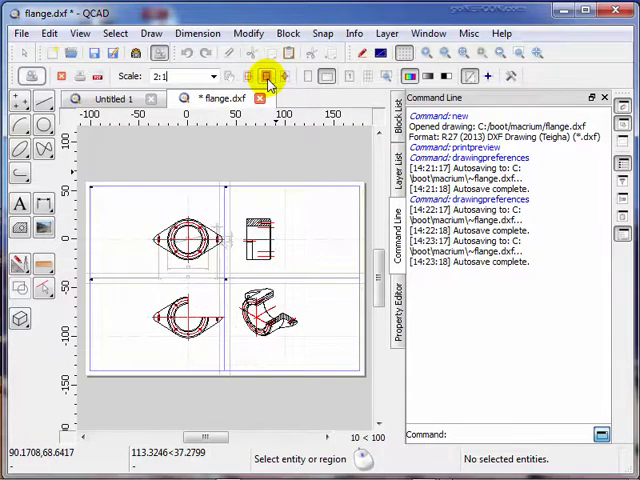
pyautogui.moveTo(210, 136)
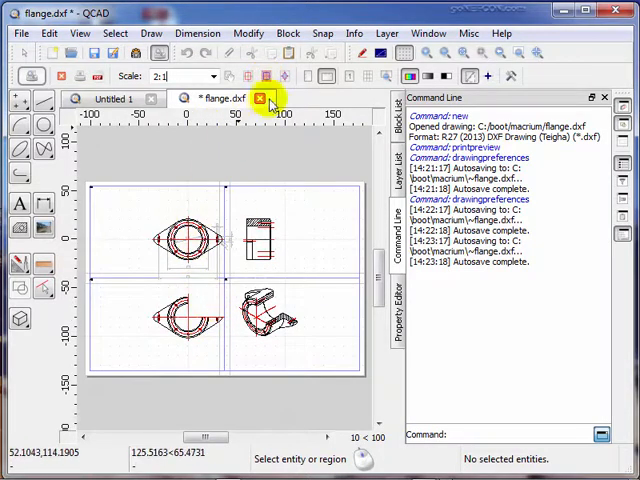
pyautogui.moveTo(322, 76)
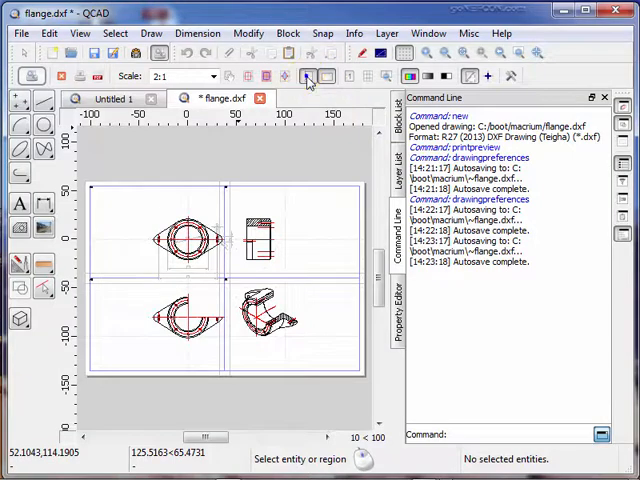
pyautogui.click(308, 76)
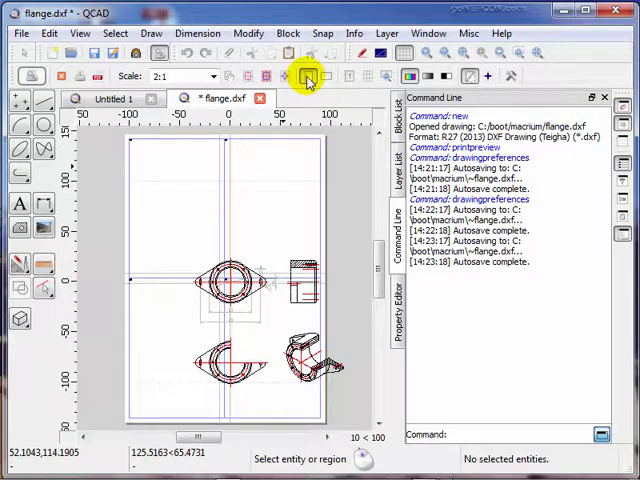
pyautogui.moveTo(284, 160)
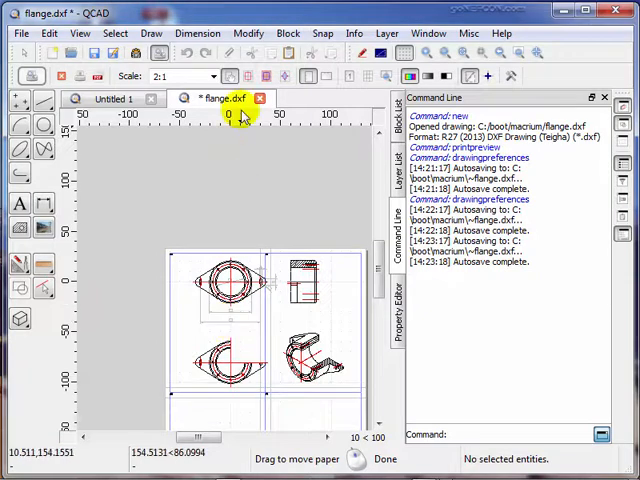
pyautogui.moveTo(264, 76)
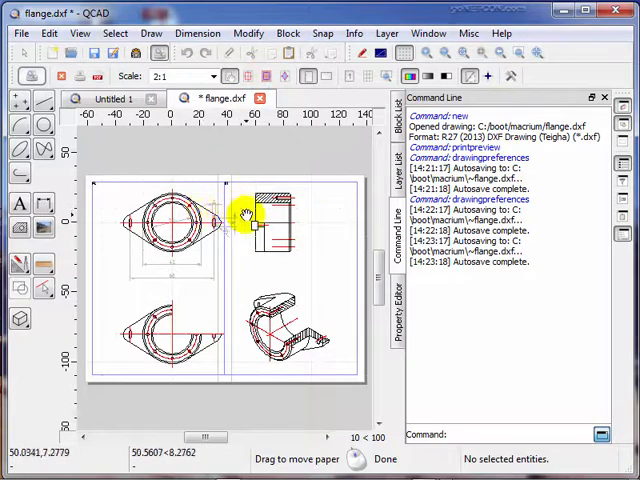
pyautogui.moveTo(236, 158)
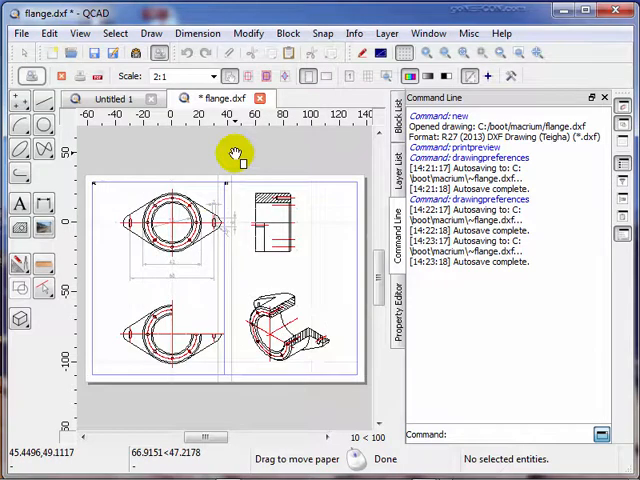
pyautogui.moveTo(268, 76)
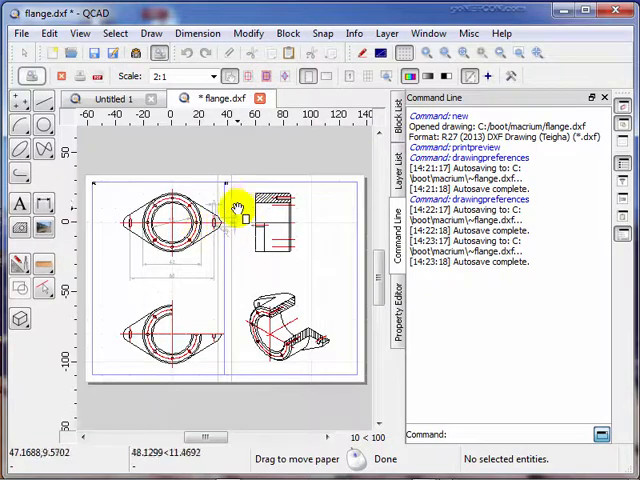
pyautogui.moveTo(264, 144)
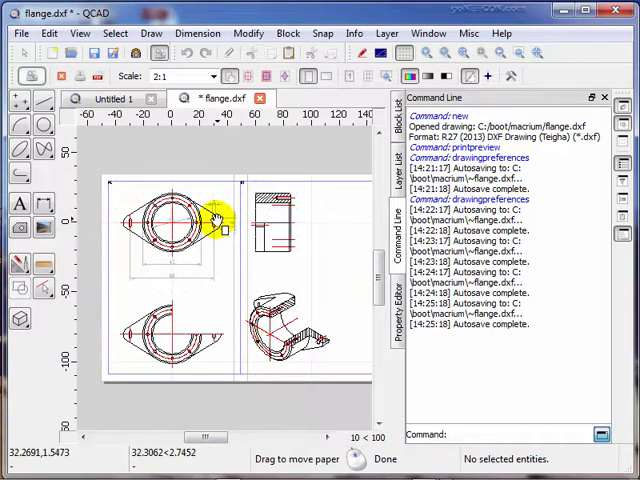
pyautogui.moveTo(264, 320)
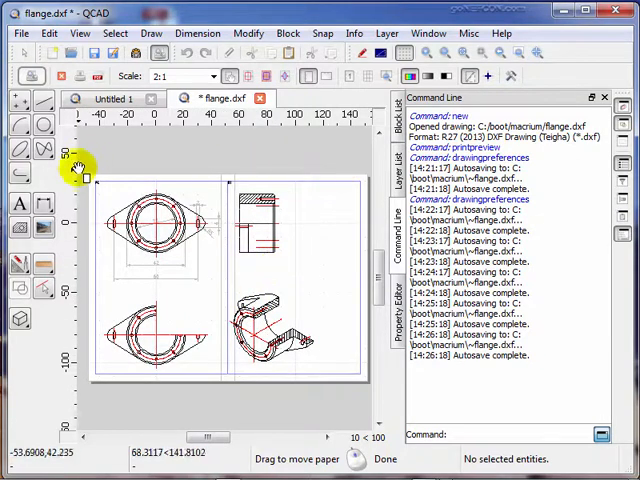
pyautogui.moveTo(196, 192)
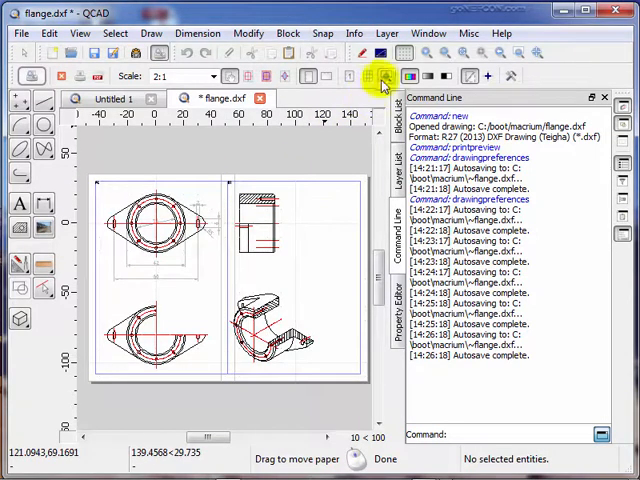
pyautogui.moveTo(384, 76)
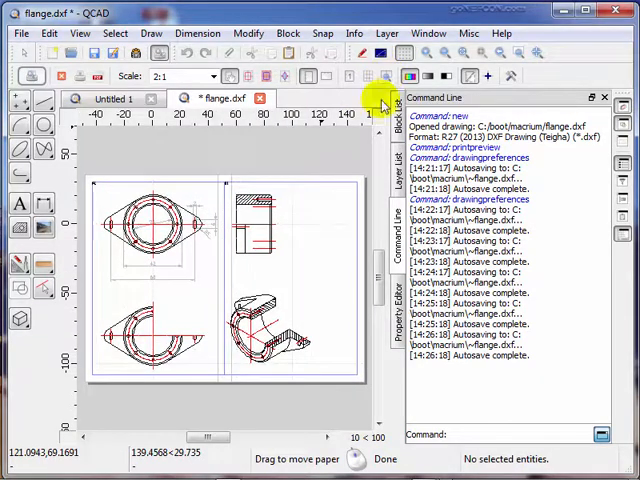
pyautogui.moveTo(44, 180)
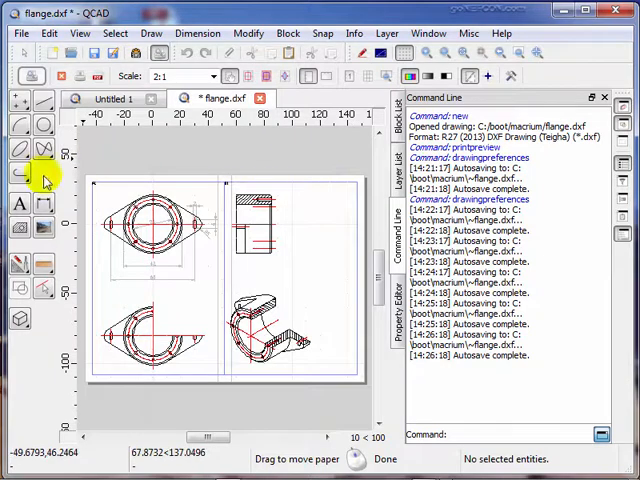
pyautogui.moveTo(96, 168)
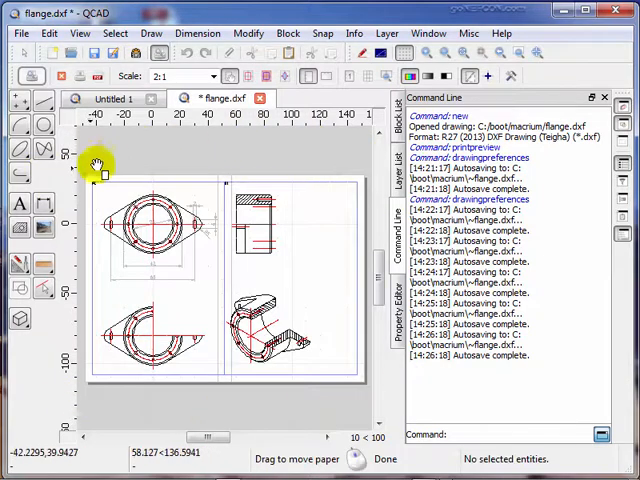
pyautogui.moveTo(150, 416)
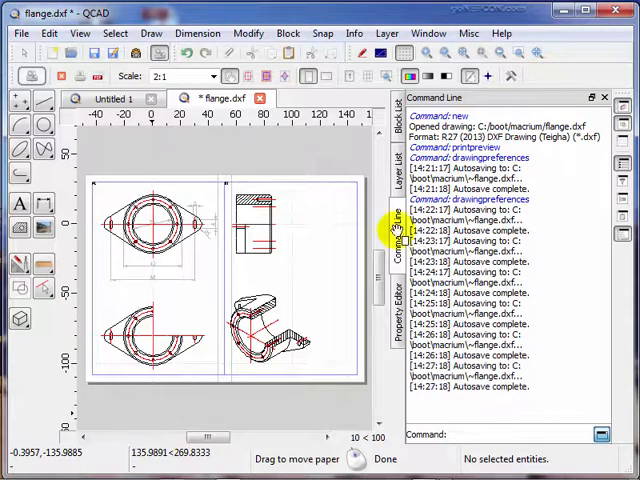
pyautogui.moveTo(210, 310)
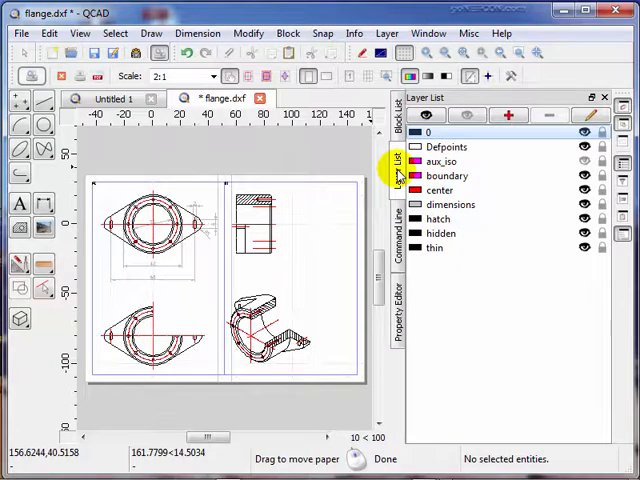
pyautogui.click(438, 190)
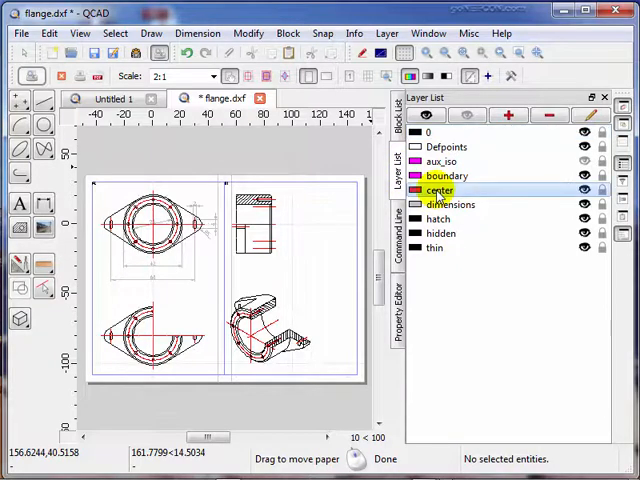
pyautogui.click(584, 190)
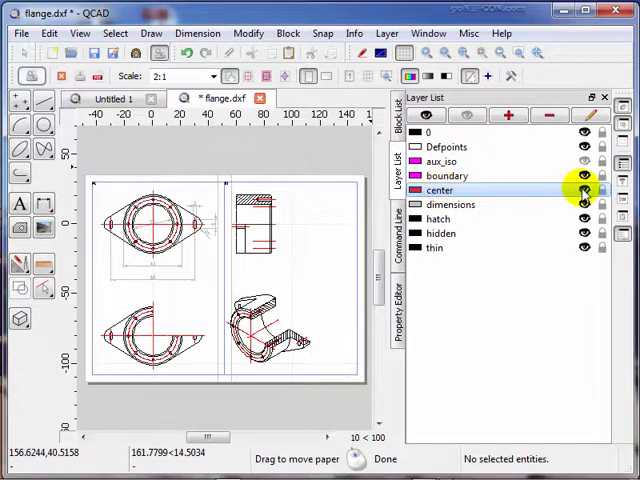
pyautogui.click(584, 190)
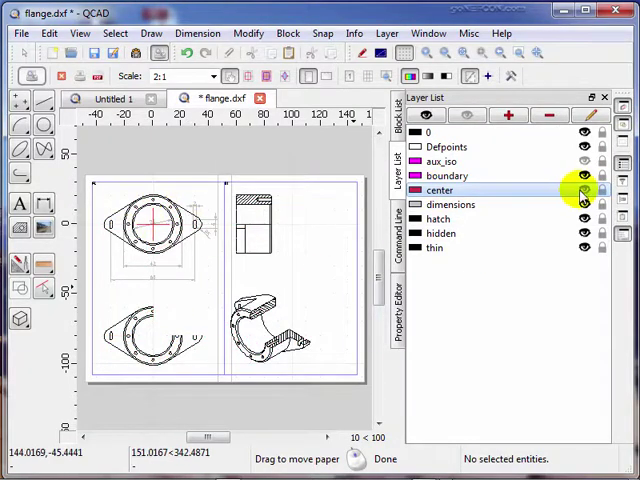
pyautogui.click(584, 190)
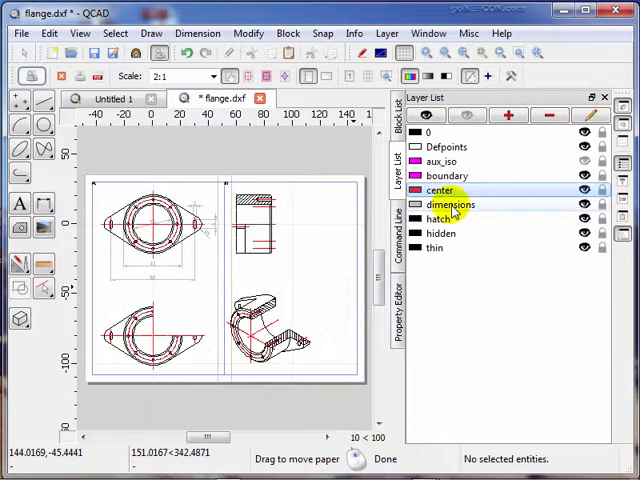
pyautogui.click(584, 204)
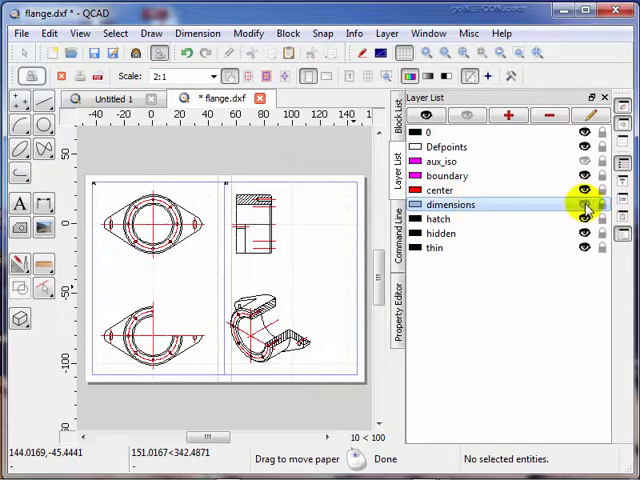
pyautogui.click(584, 204)
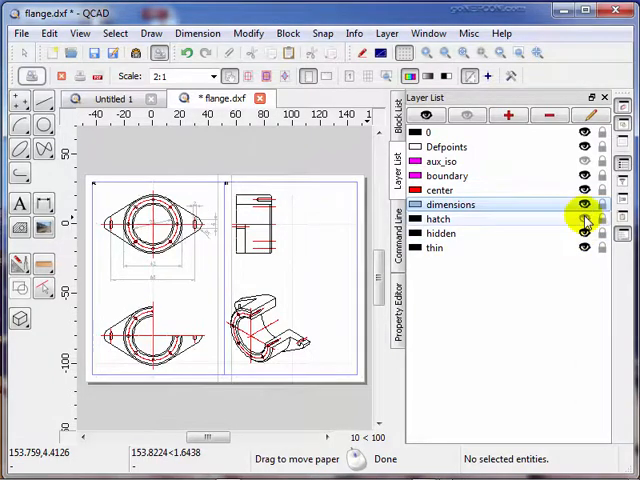
pyautogui.click(584, 218)
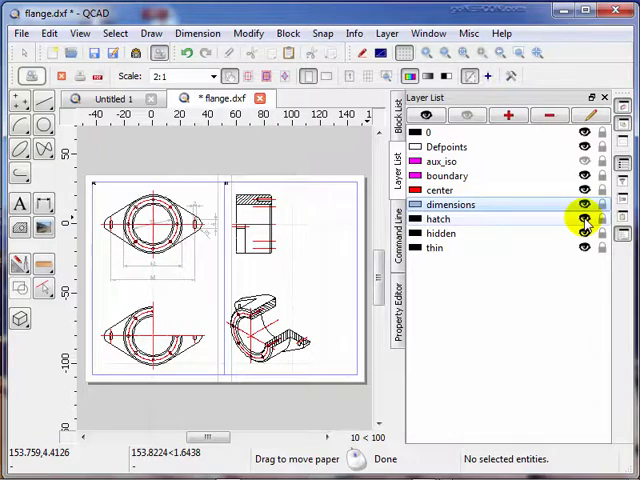
pyautogui.moveTo(572, 230)
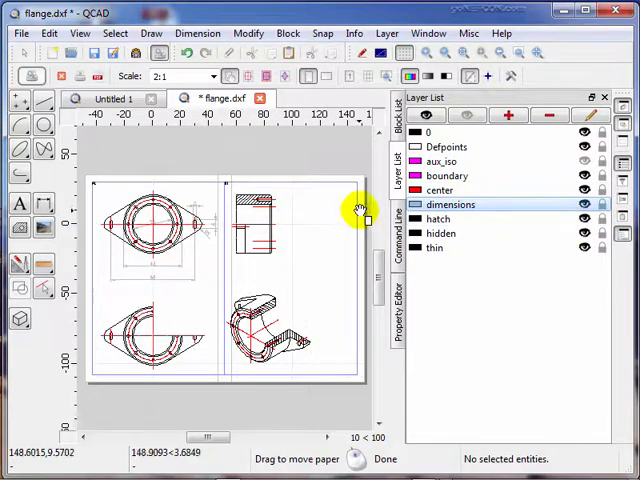
pyautogui.moveTo(312, 204)
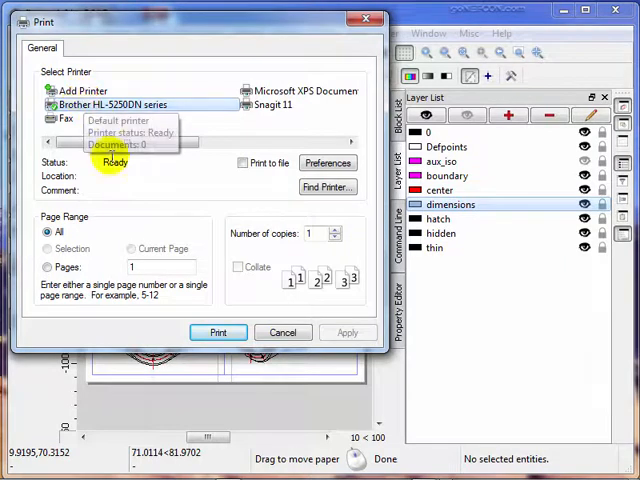
pyautogui.moveTo(216, 290)
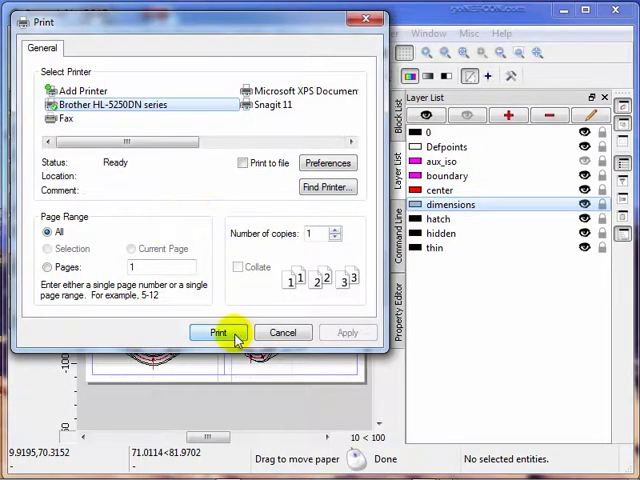
pyautogui.click(218, 332)
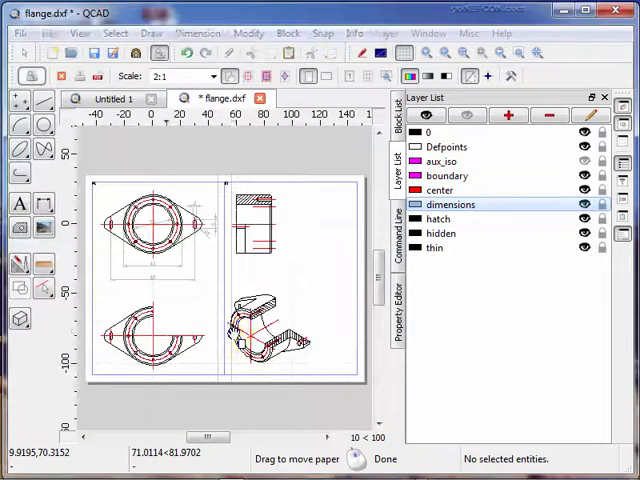
pyautogui.moveTo(230, 336)
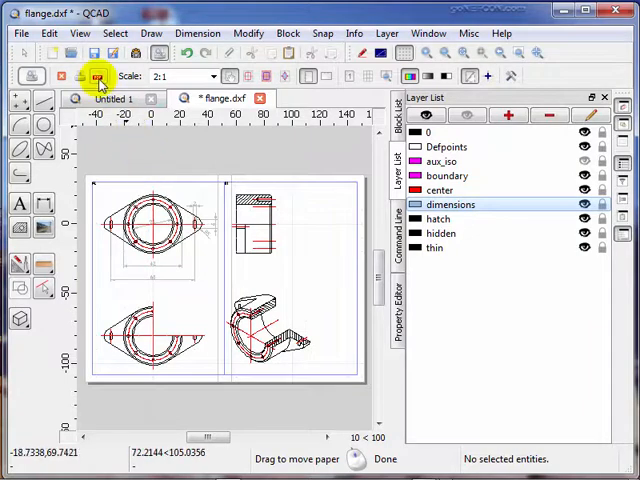
pyautogui.moveTo(96, 76)
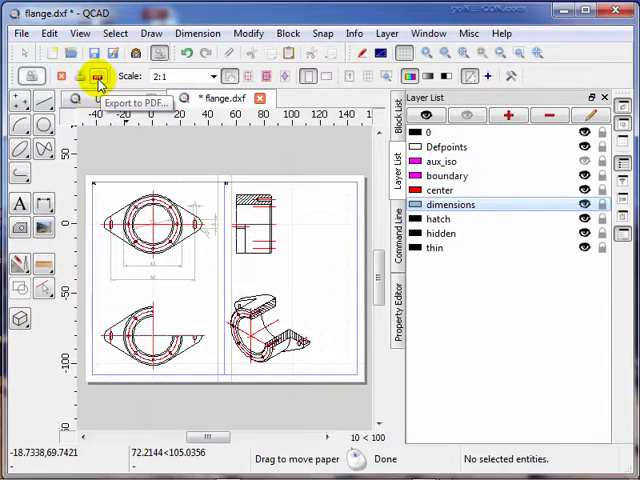
# Step: Export the two-page print layout as a PDF named flange
pyautogui.click(92, 76)
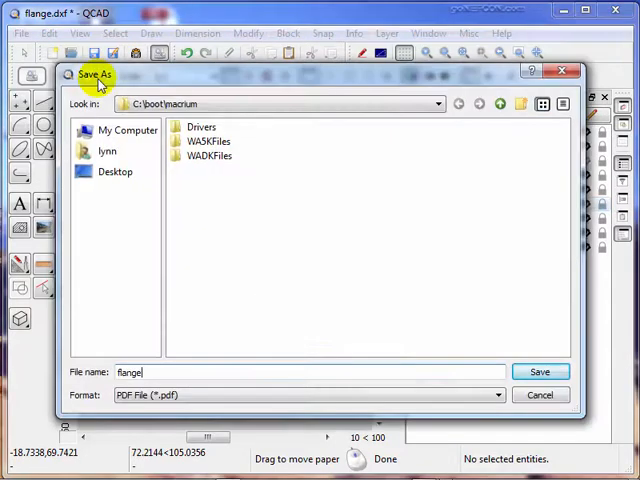
pyautogui.moveTo(208, 236)
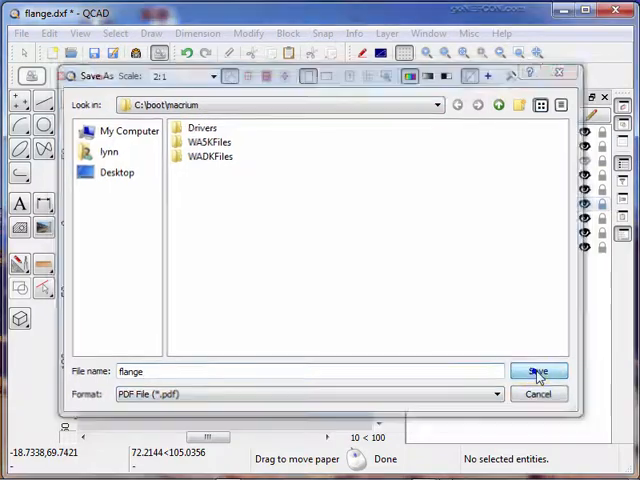
pyautogui.click(538, 372)
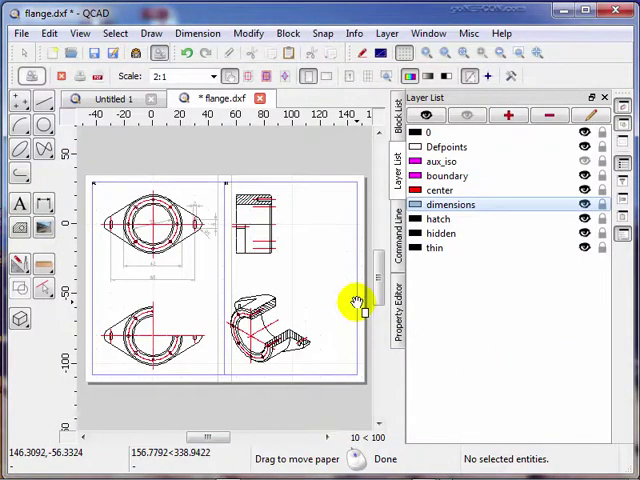
pyautogui.moveTo(348, 272)
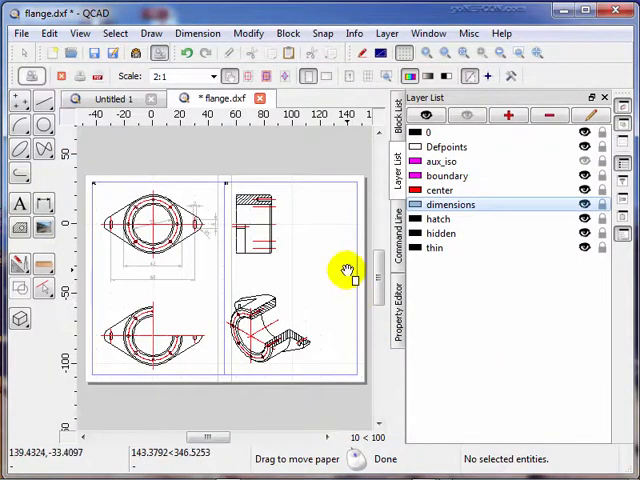
pyautogui.moveTo(344, 270)
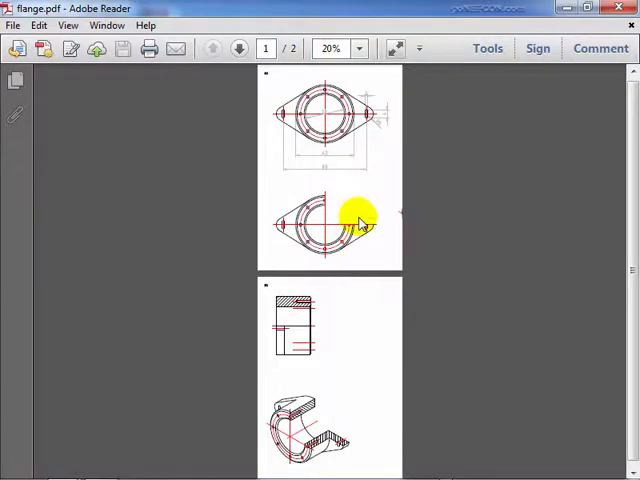
pyautogui.moveTo(330, 116)
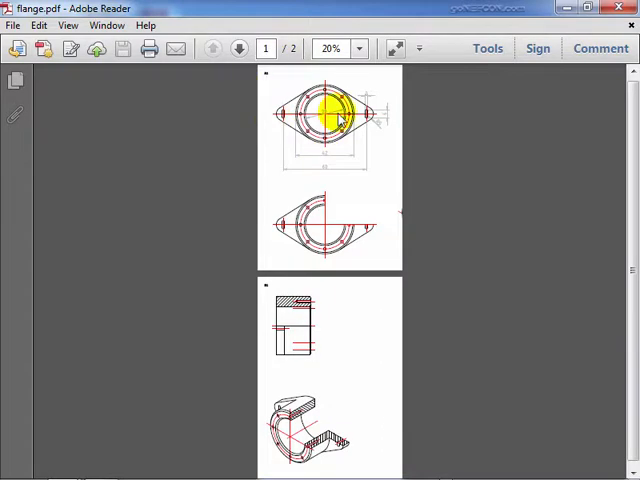
pyautogui.moveTo(390, 144)
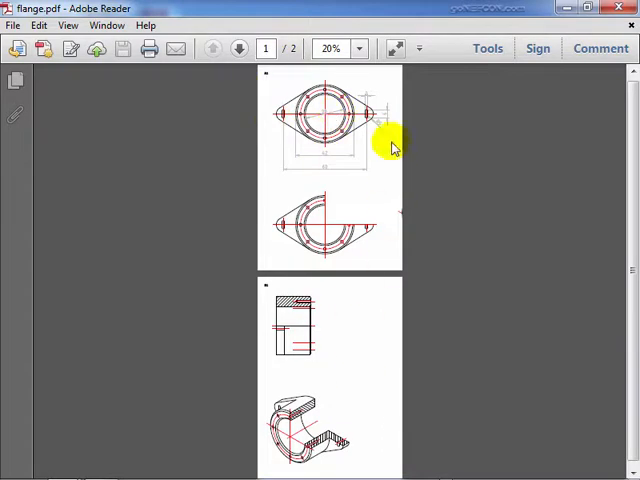
pyautogui.moveTo(364, 430)
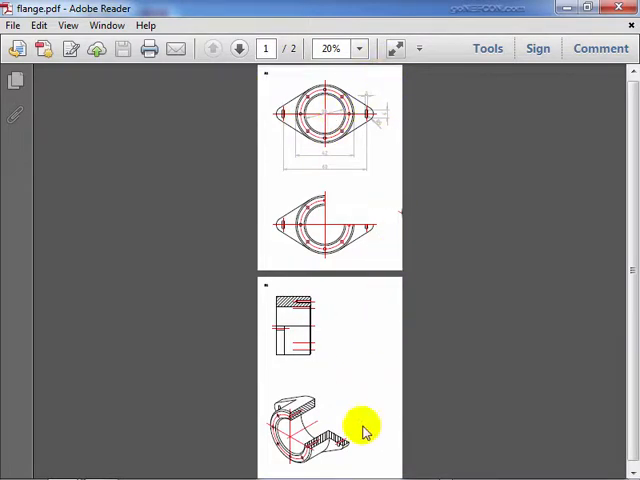
pyautogui.moveTo(392, 218)
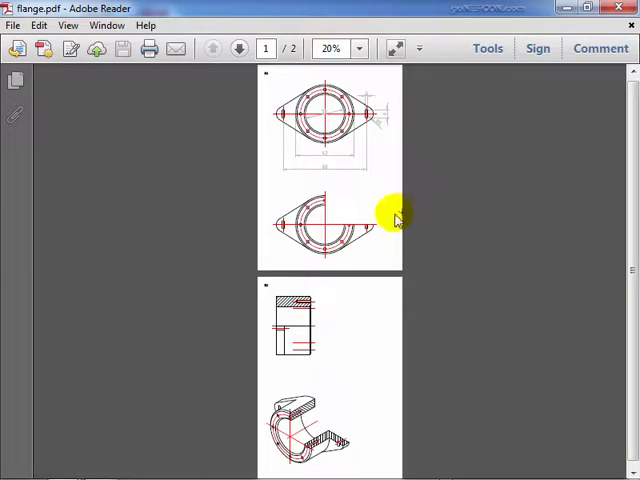
pyautogui.moveTo(400, 218)
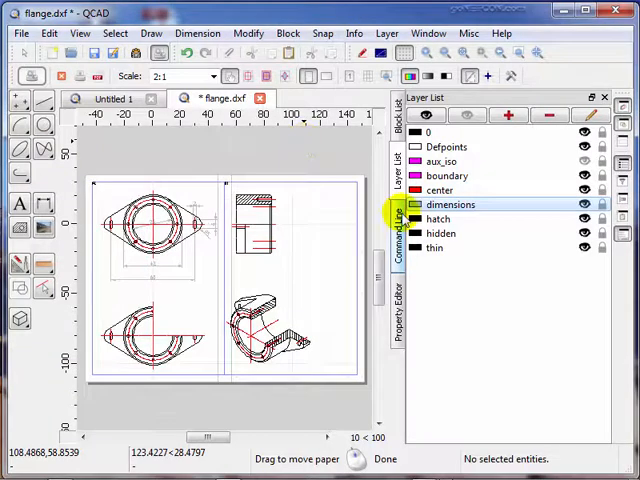
pyautogui.moveTo(340, 160)
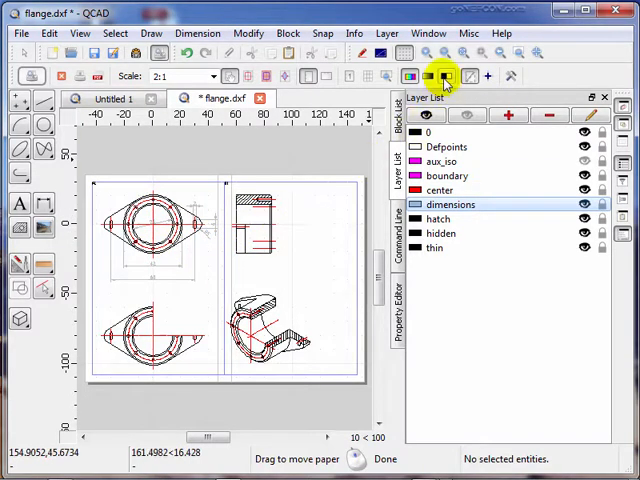
pyautogui.moveTo(444, 76)
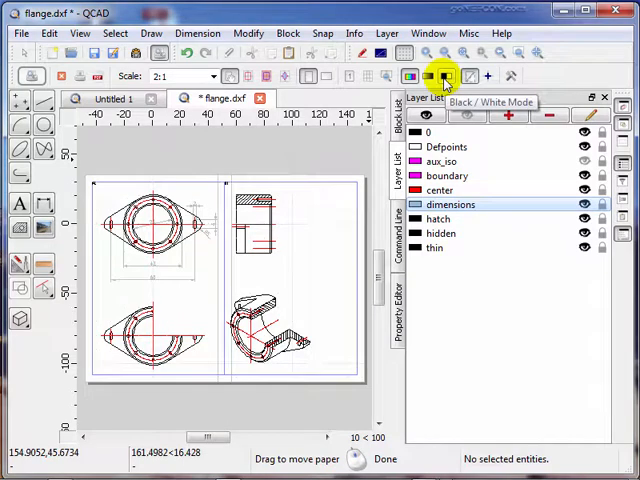
# Step: Toggle Black / White mode several times, leaving the preview in black and white
pyautogui.click(444, 76)
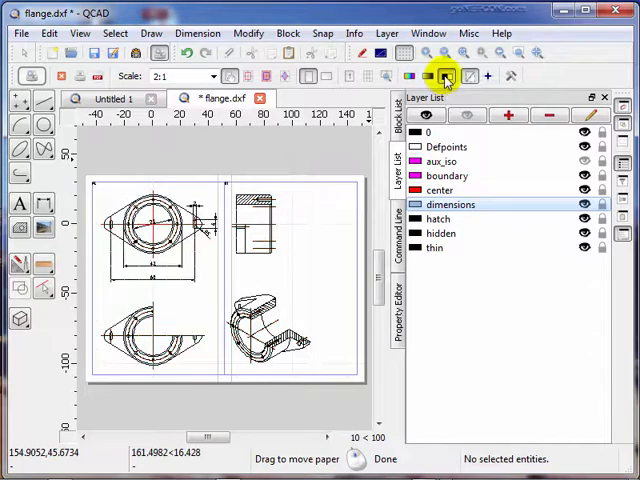
pyautogui.moveTo(444, 76)
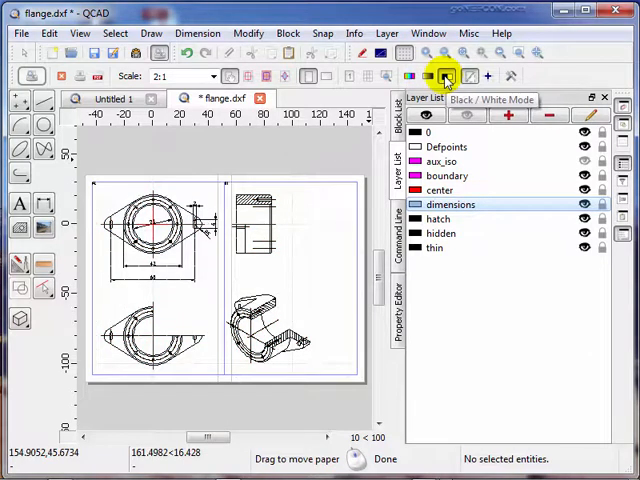
pyautogui.click(428, 76)
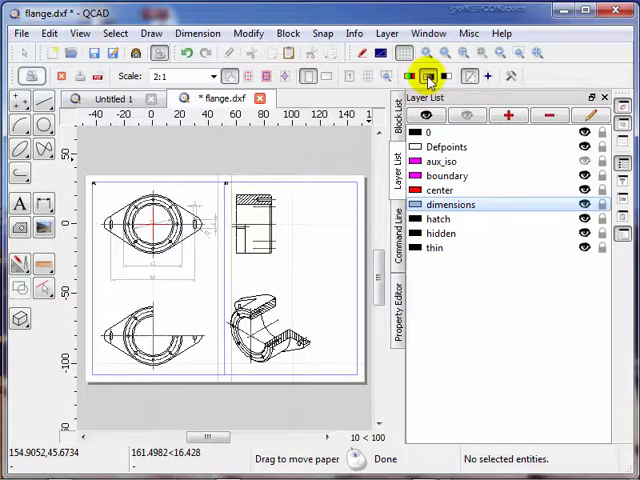
pyautogui.click(406, 76)
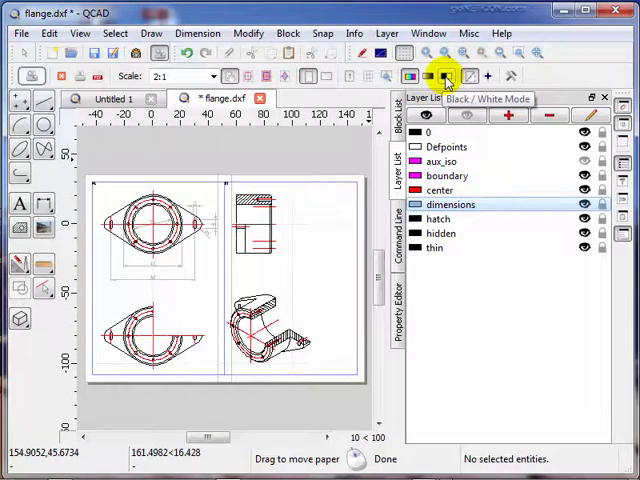
pyautogui.click(446, 76)
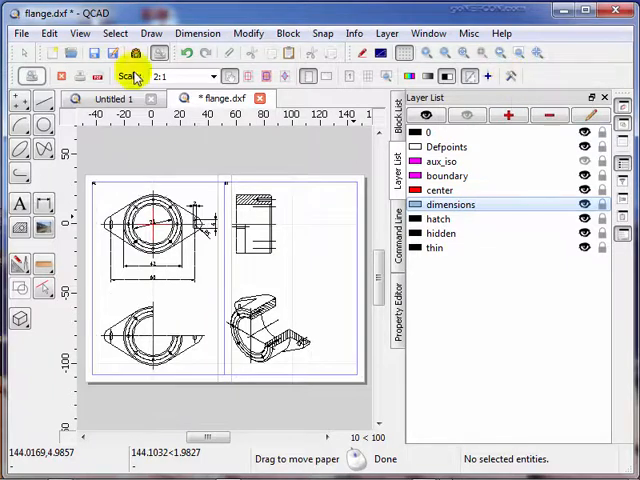
pyautogui.click(48, 32)
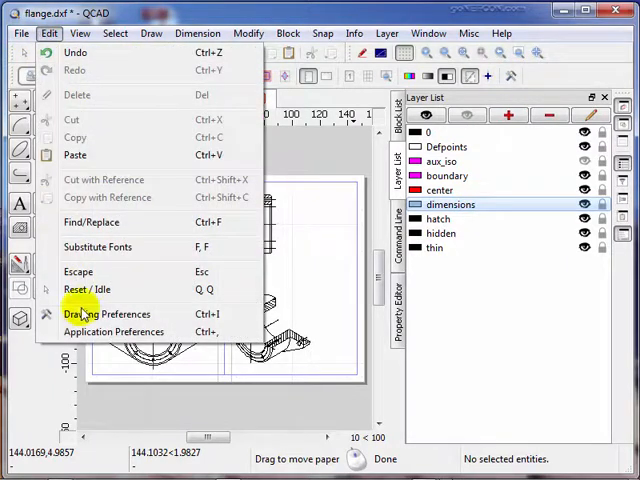
pyautogui.click(108, 314)
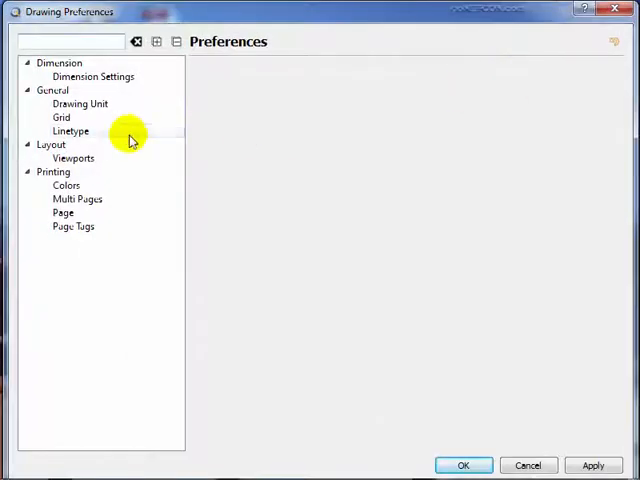
pyautogui.moveTo(98, 20)
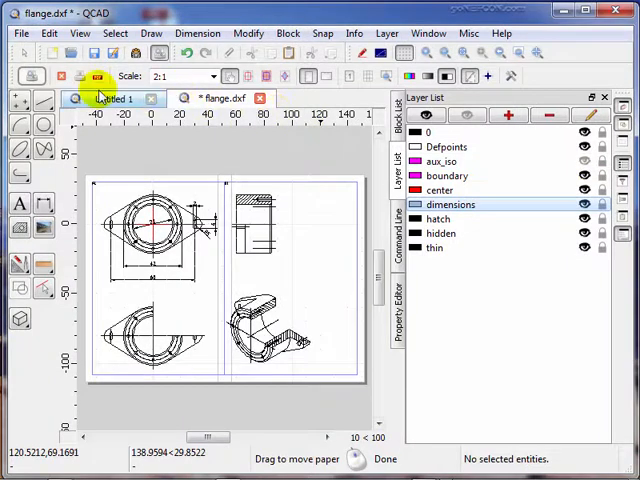
pyautogui.moveTo(62, 76)
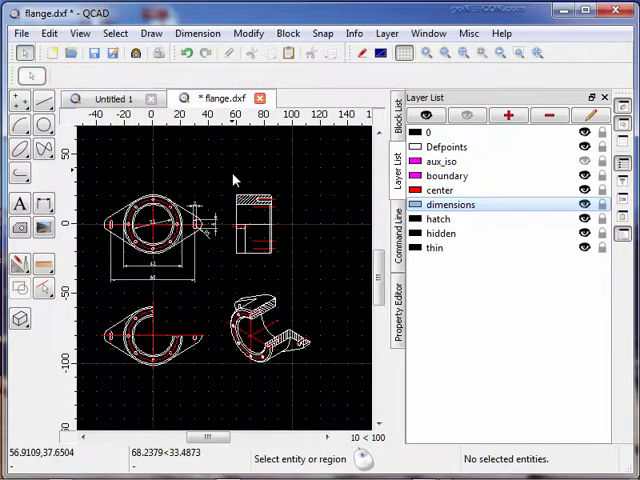
pyautogui.moveTo(304, 184)
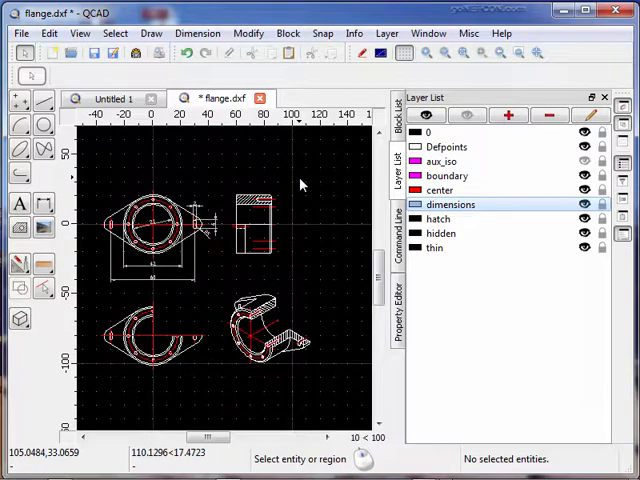
pyautogui.moveTo(292, 166)
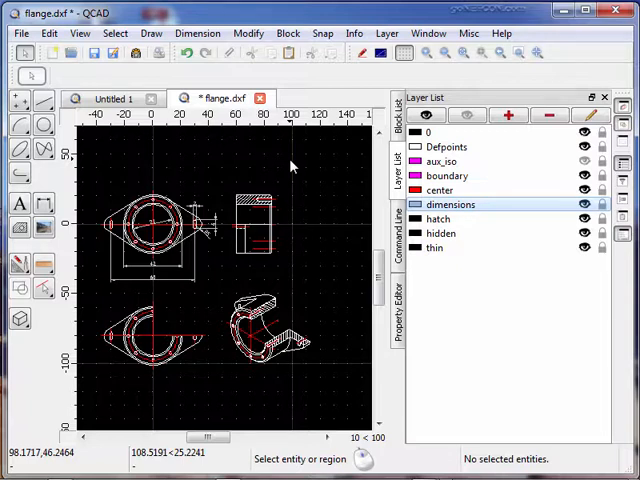
pyautogui.moveTo(200, 144)
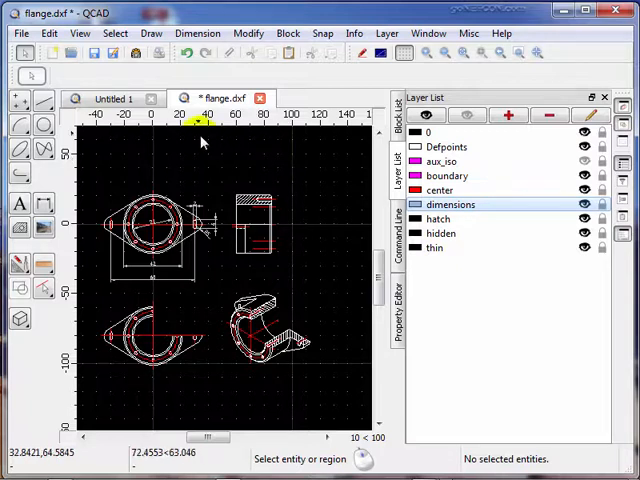